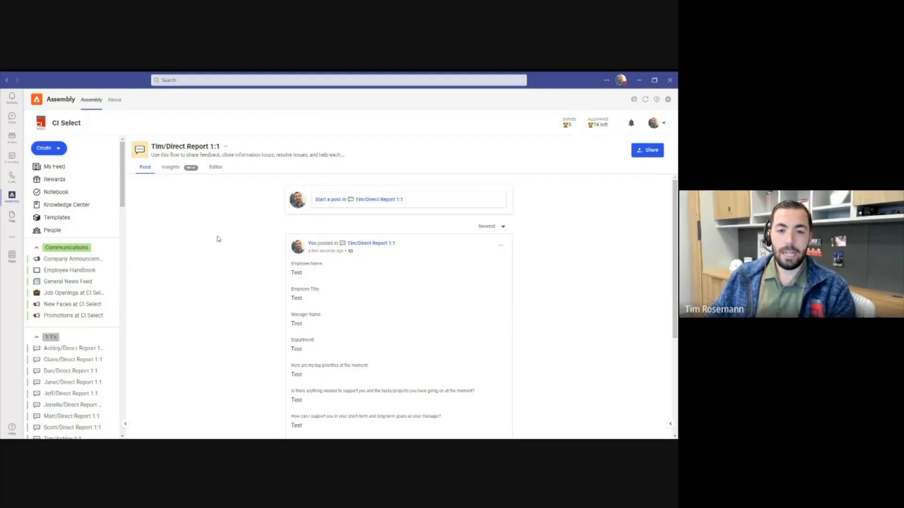
pyautogui.moveTo(231, 234)
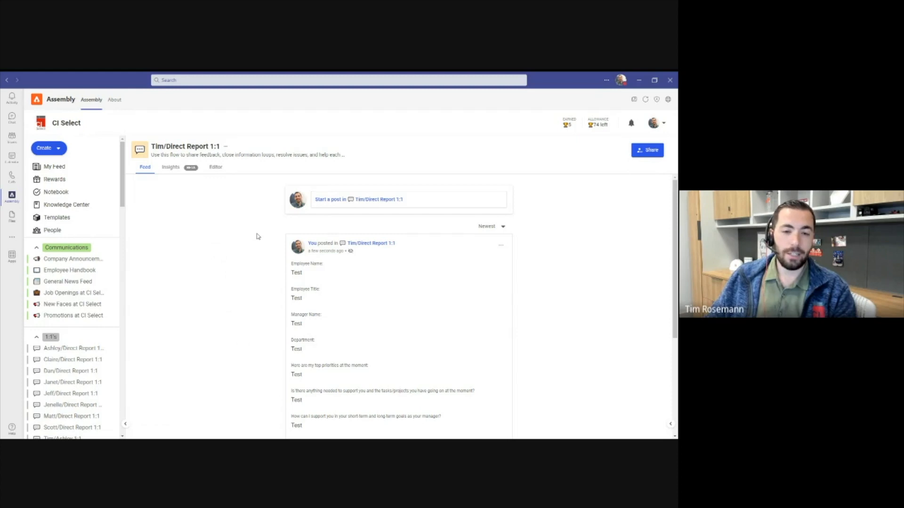
pyautogui.moveTo(242, 237)
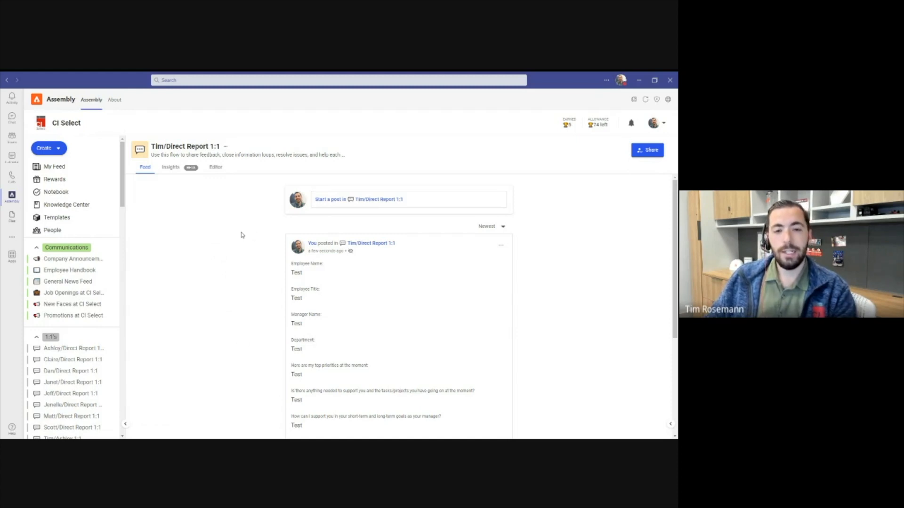
pyautogui.scroll(-3)
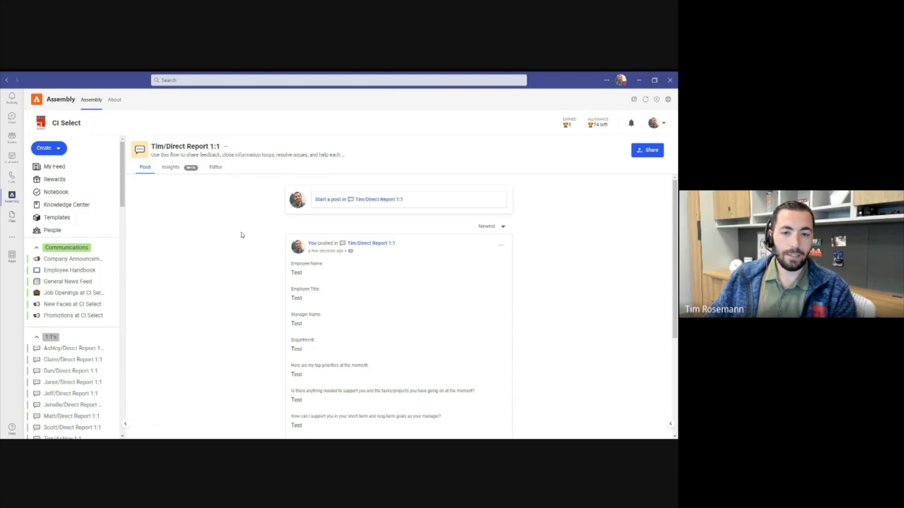
pyautogui.scroll(-3)
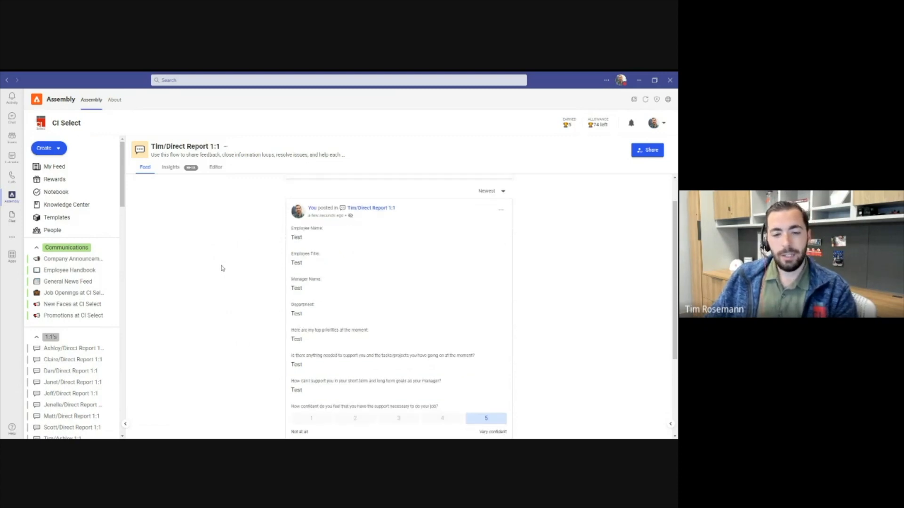
pyautogui.scroll(-3)
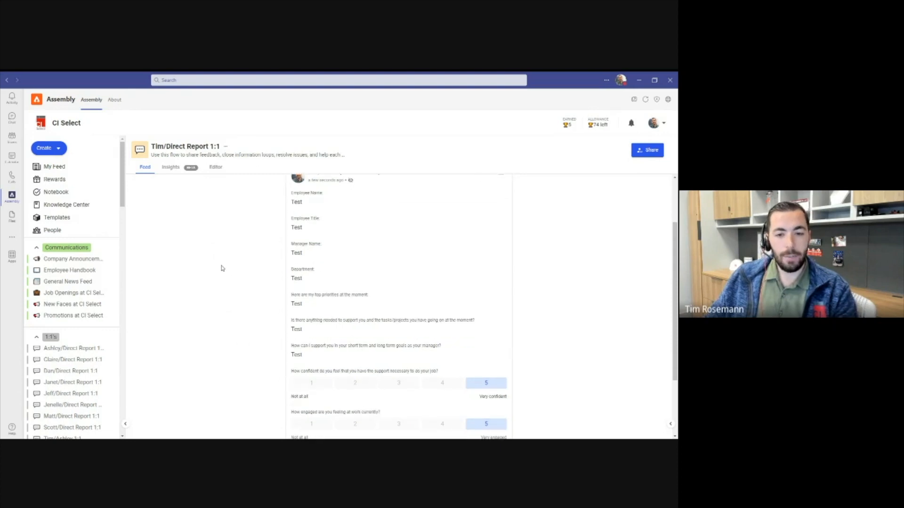
pyautogui.moveTo(234, 283)
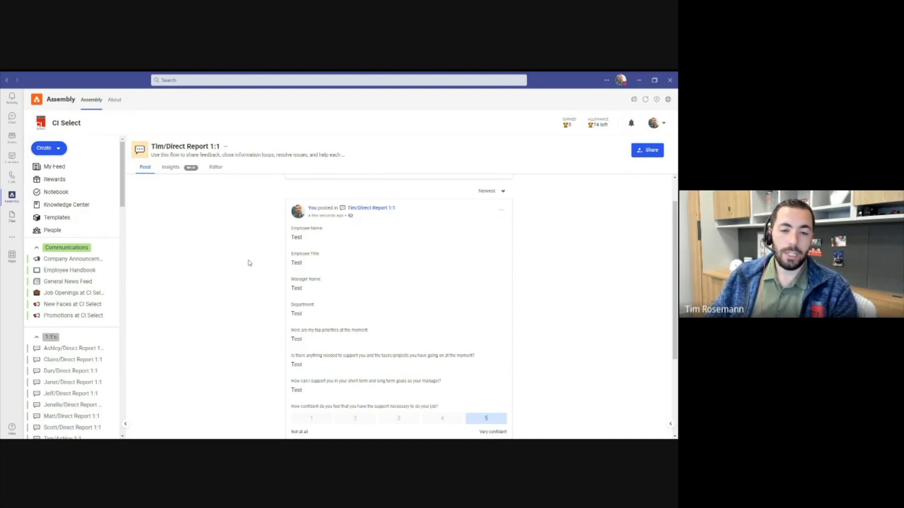
pyautogui.scroll(-3)
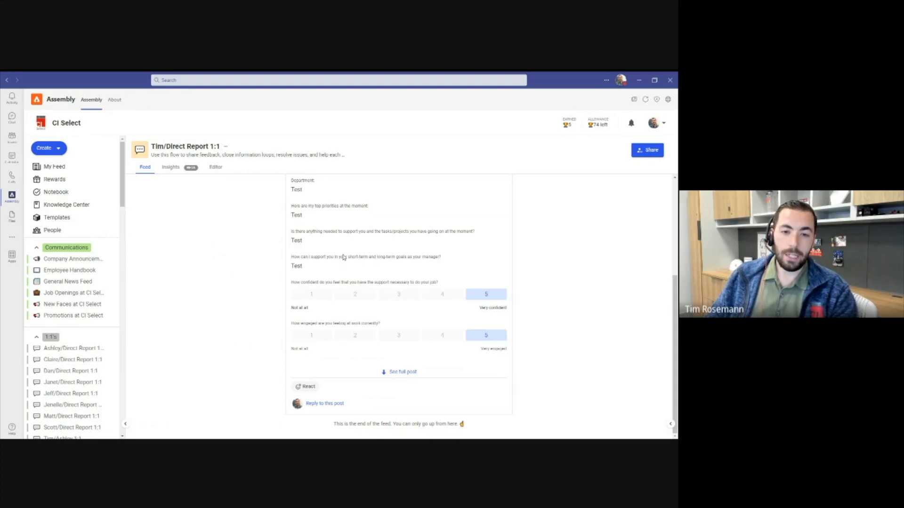
pyautogui.moveTo(410, 254)
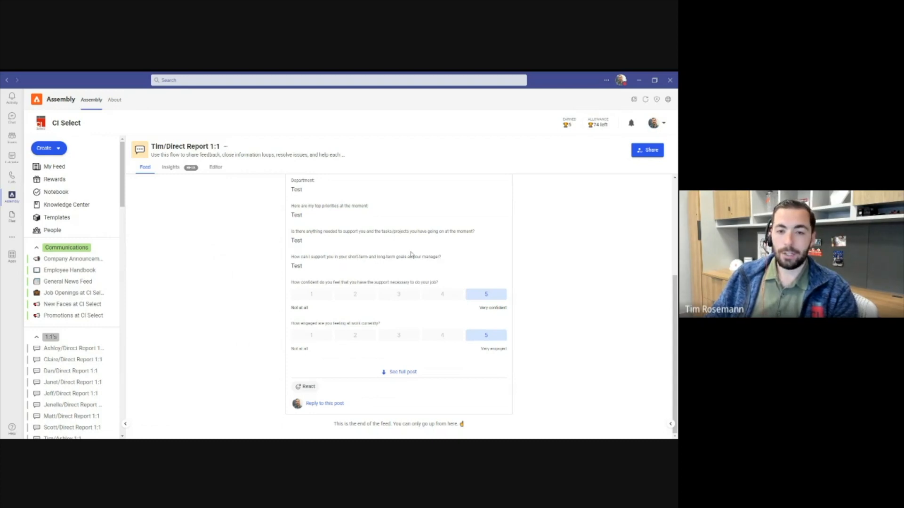
pyautogui.moveTo(453, 257)
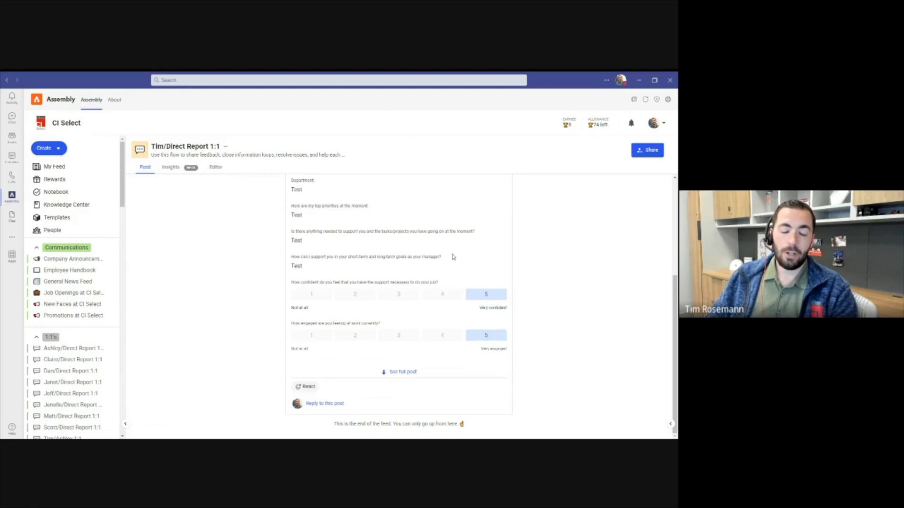
pyautogui.moveTo(447, 259)
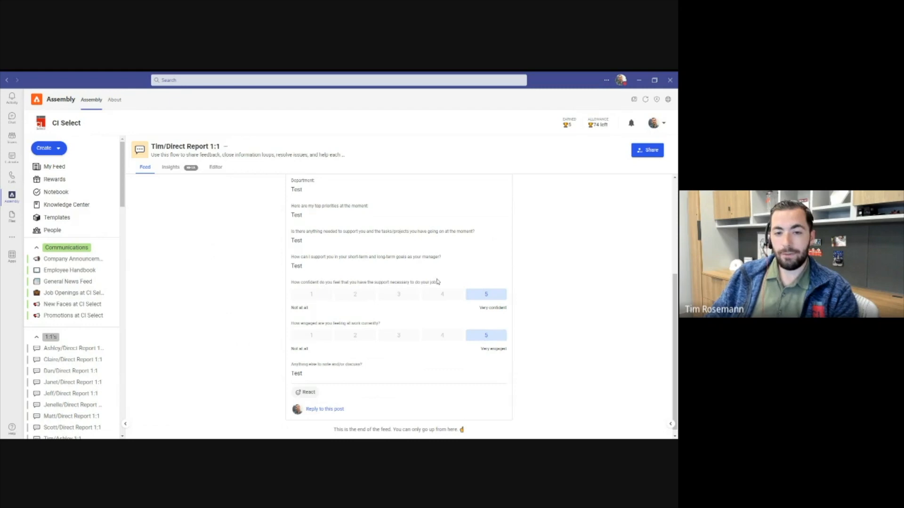
pyautogui.moveTo(483, 279)
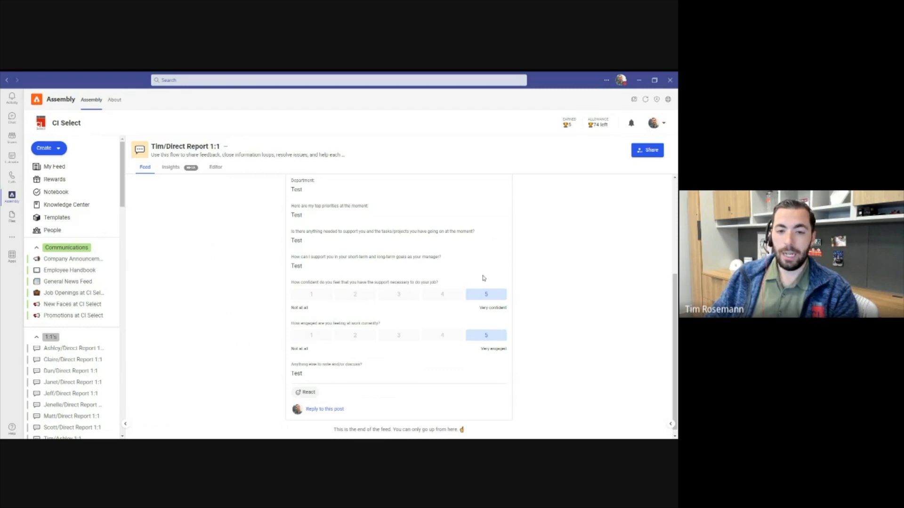
pyautogui.moveTo(331, 292)
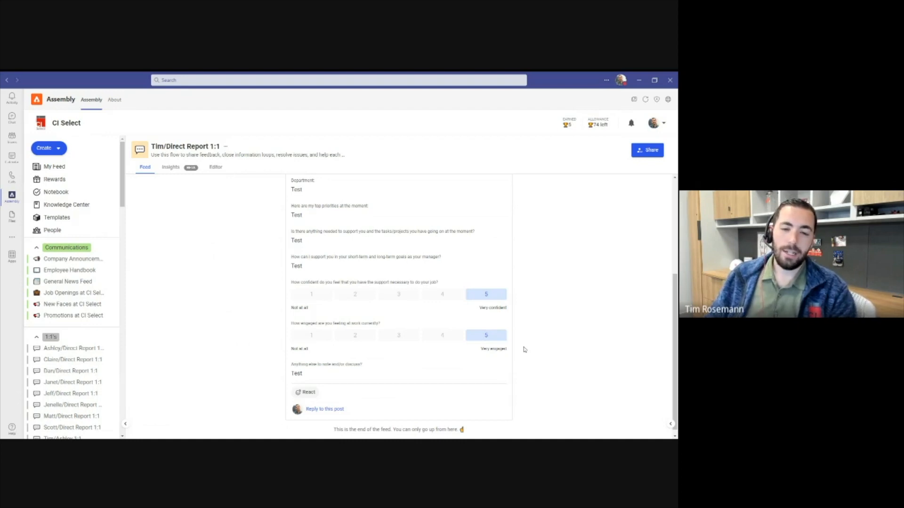
pyautogui.moveTo(354, 349)
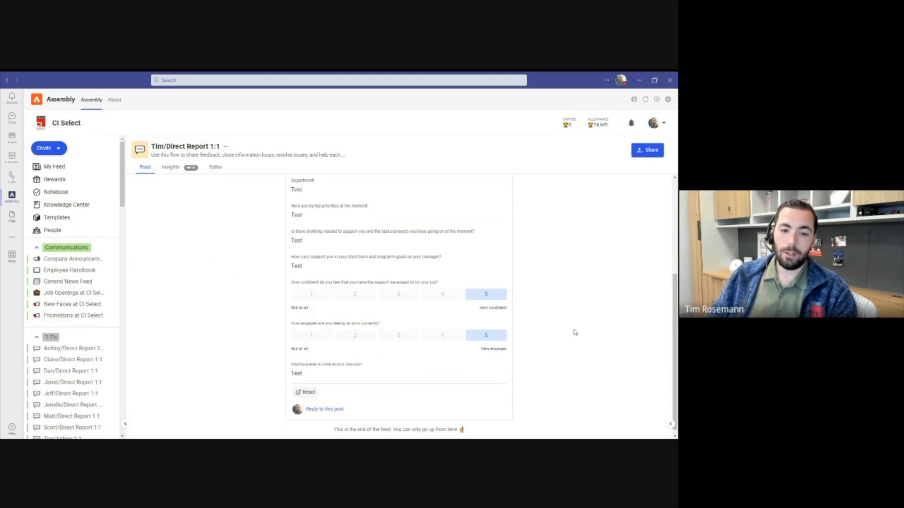
pyautogui.scroll(-3)
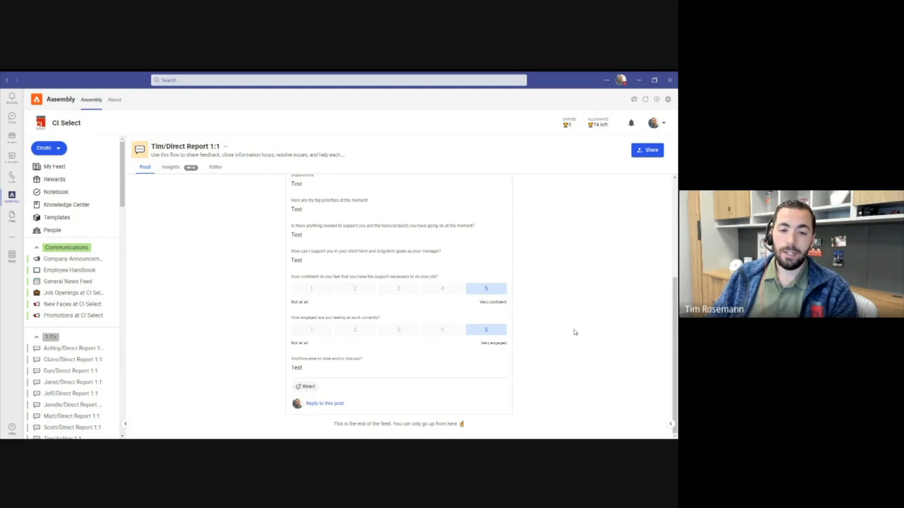
pyautogui.moveTo(535, 347)
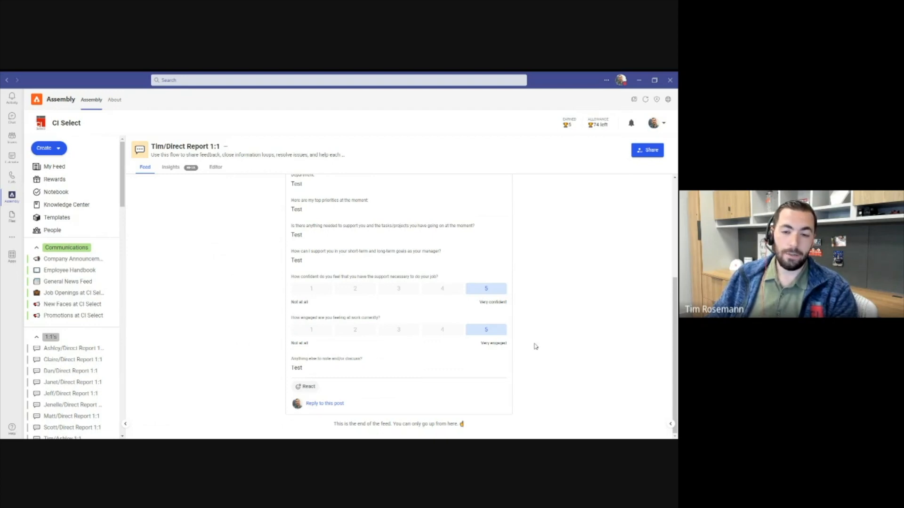
pyautogui.moveTo(539, 345)
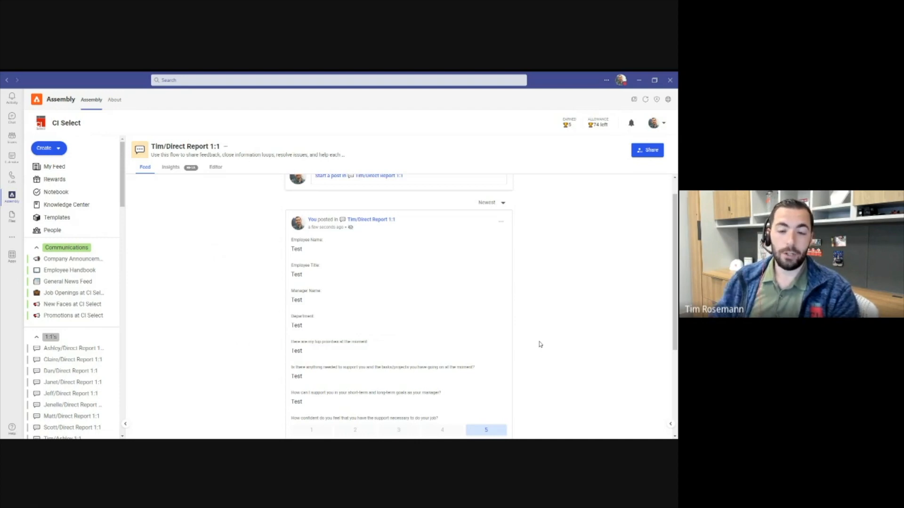
pyautogui.scroll(-3)
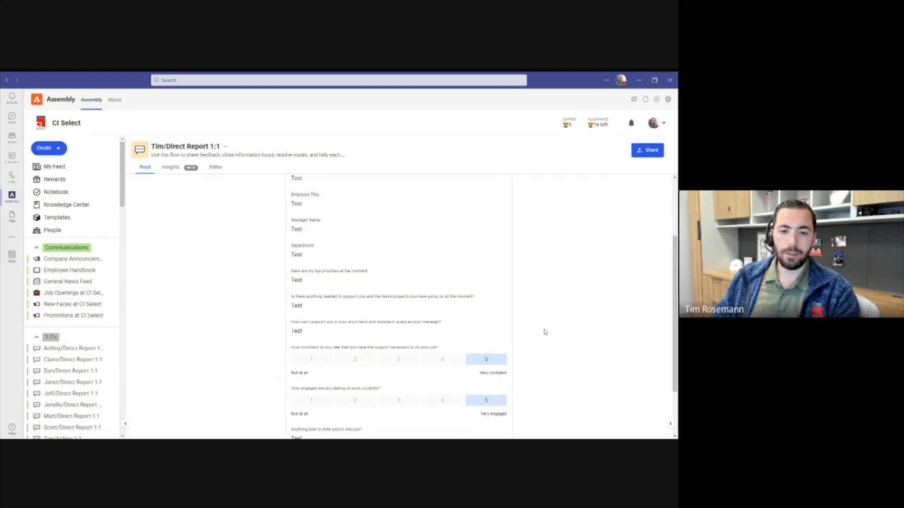
pyautogui.scroll(-3)
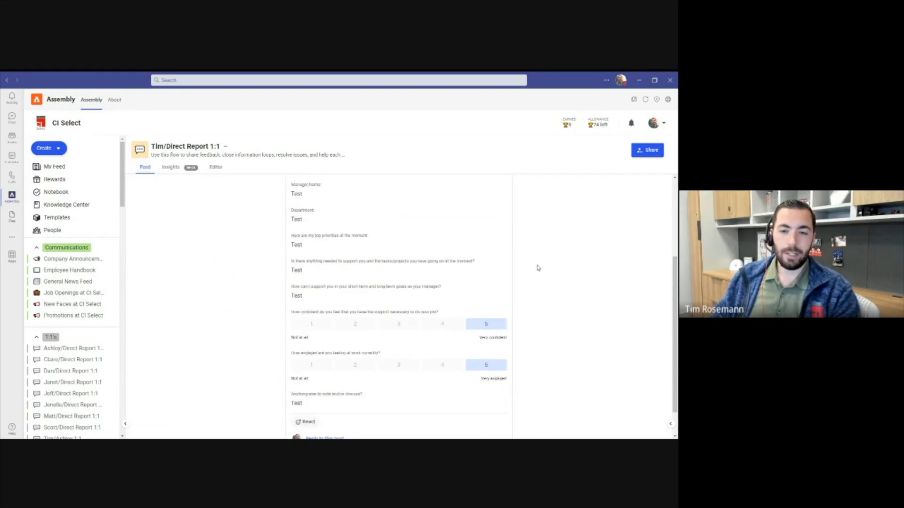